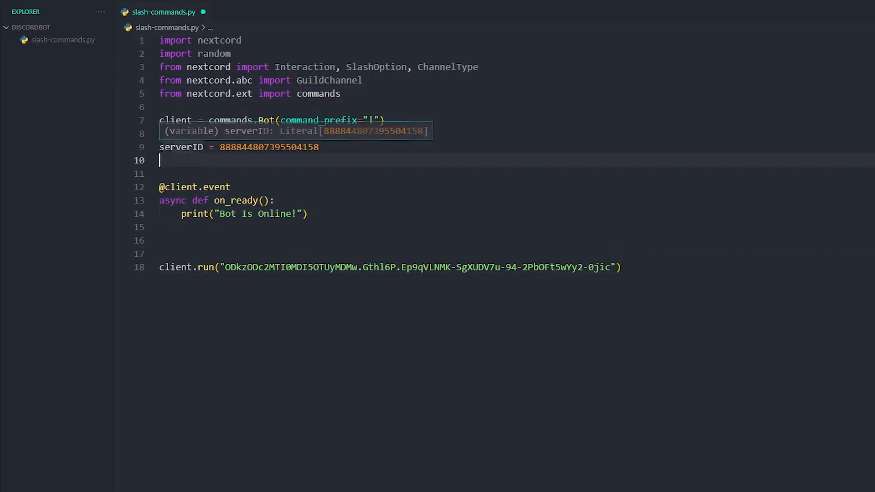
Step: Confirm the presence, server members and message content intents are enabled, then return to the script
double_click(180, 147)
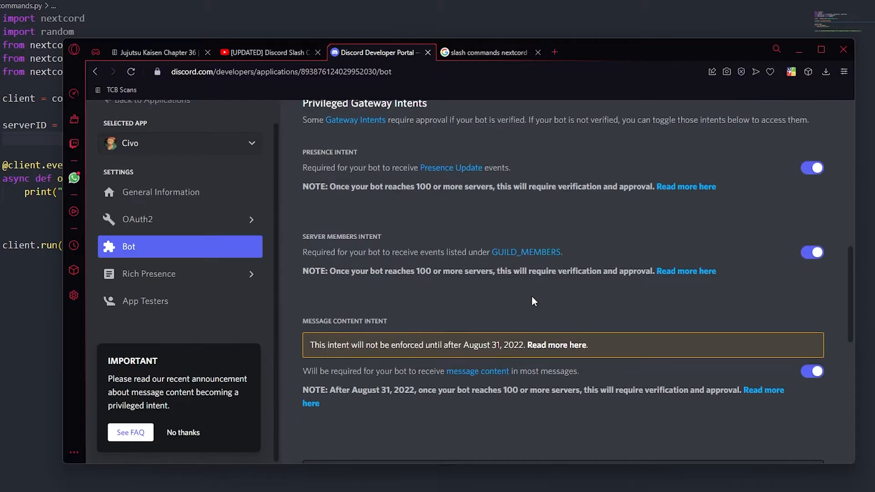
scroll("up", 3)
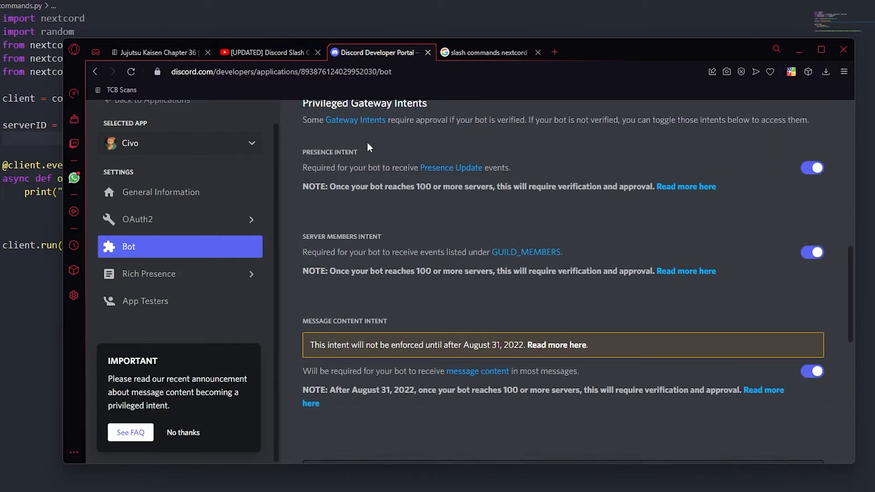
scroll("up", 3)
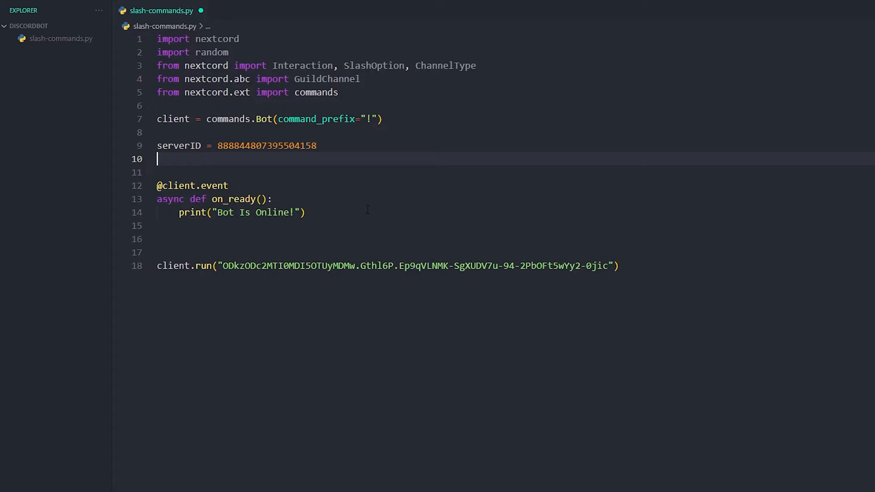
left_click(214, 239)
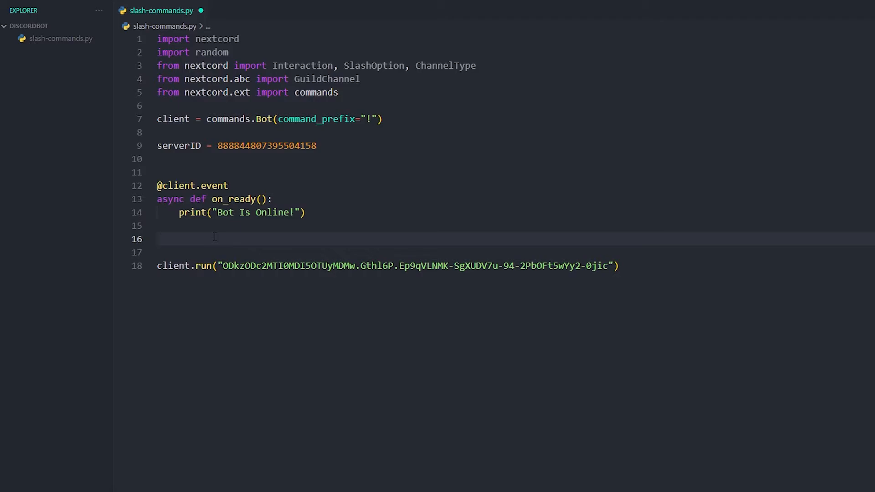
type("@client")
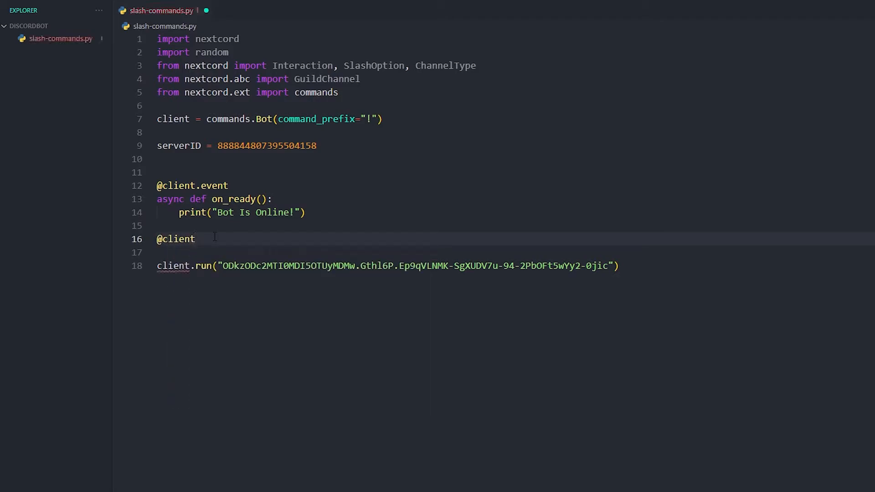
type(".slash_command")
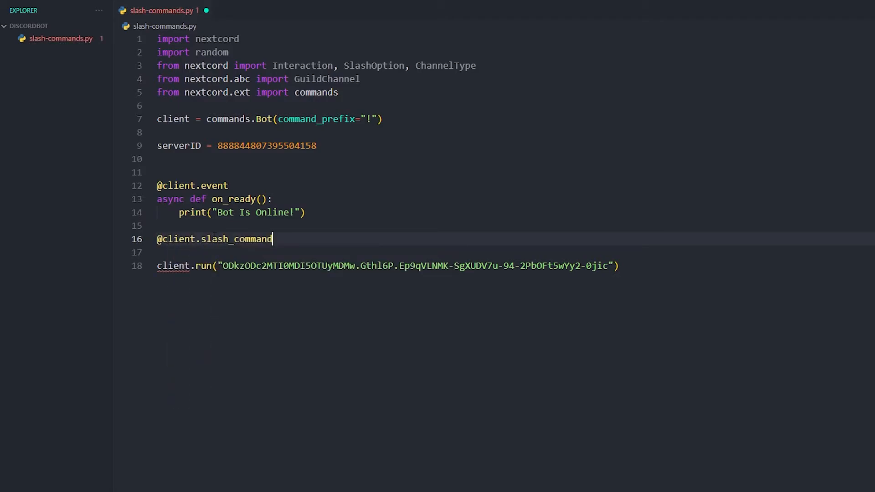
type("(name=")
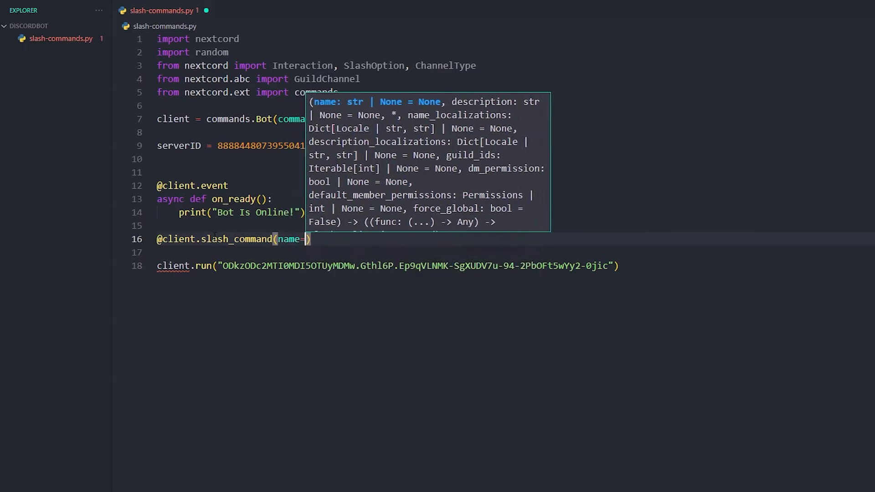
type("\"ping\"")
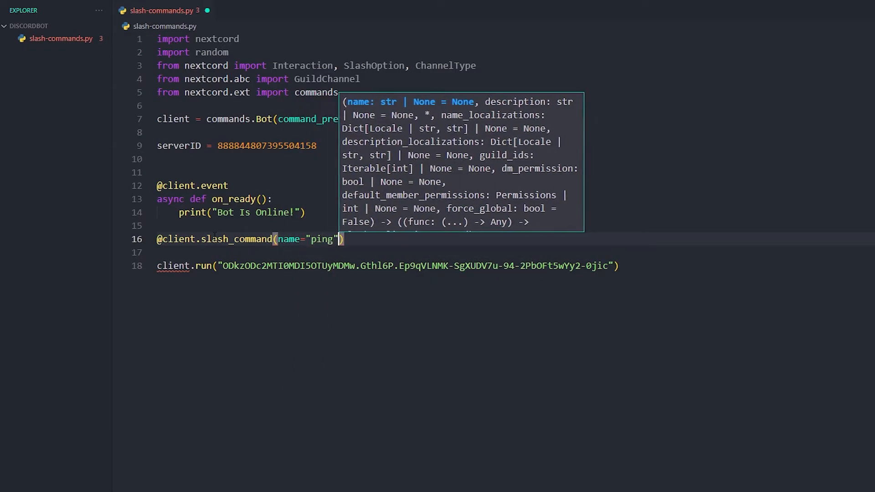
type(", description=\"this")
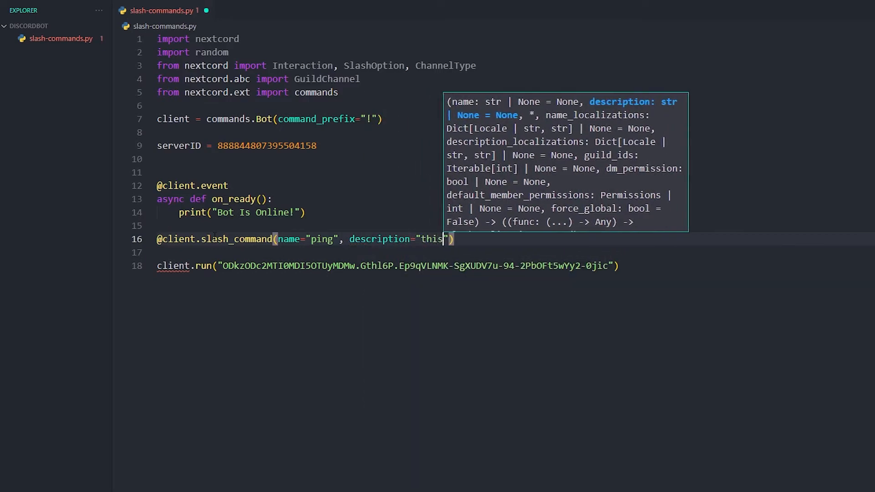
type("pongs the us")
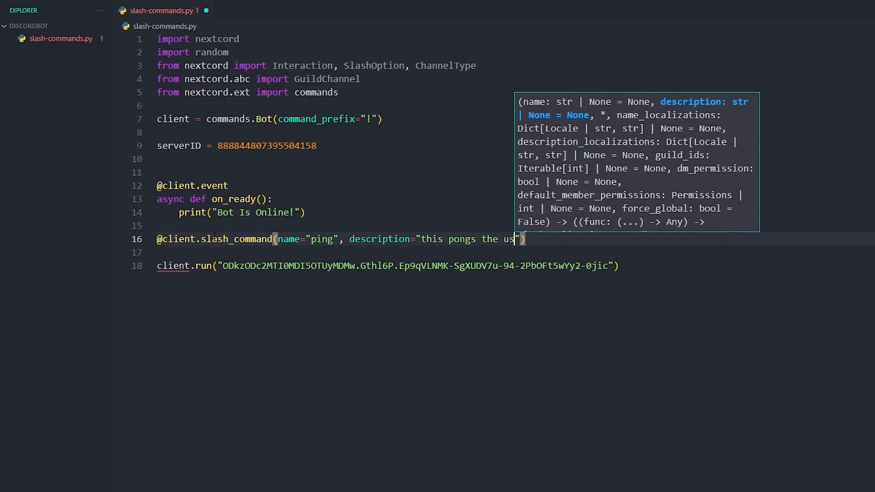
type("er")
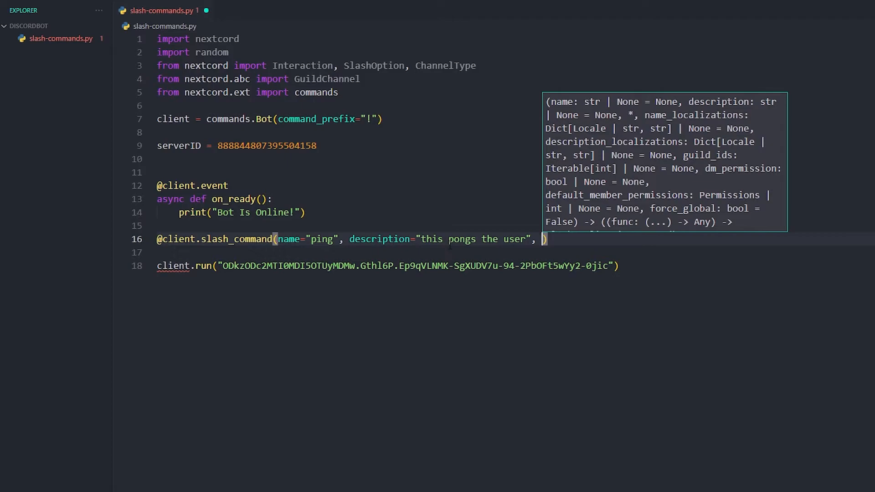
type("guild_ids=")
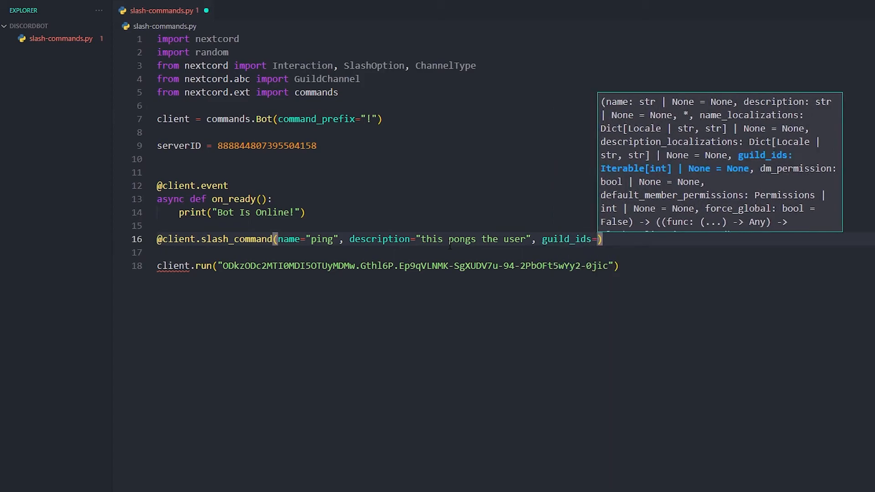
type("serverID]")
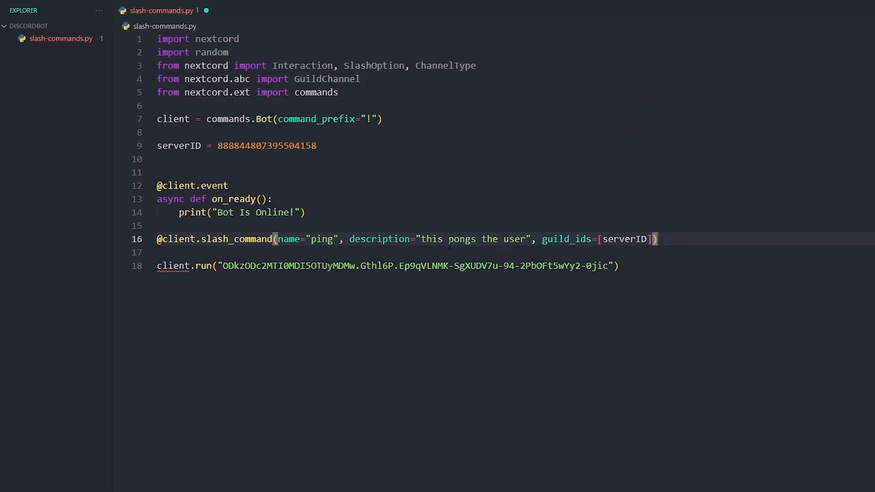
type("async def")
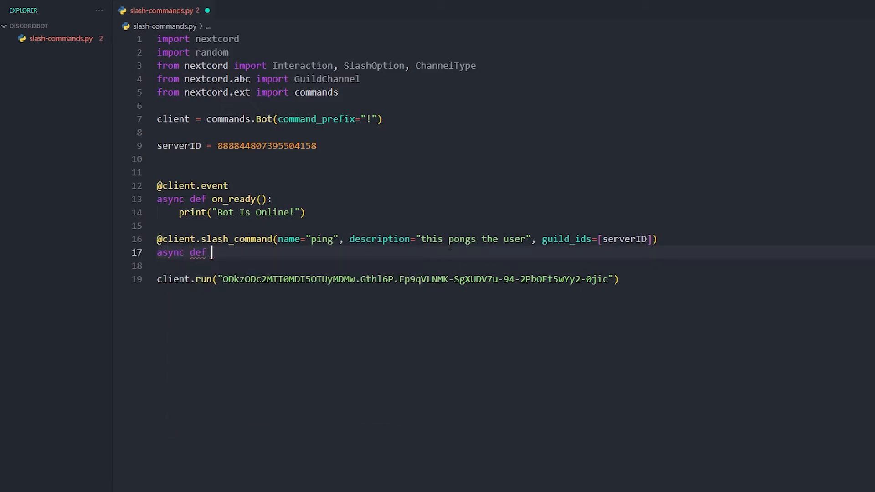
Step: Define async ping(interaction: Interaction) that replies "Pong" via interaction.response.send_message
type("ping")
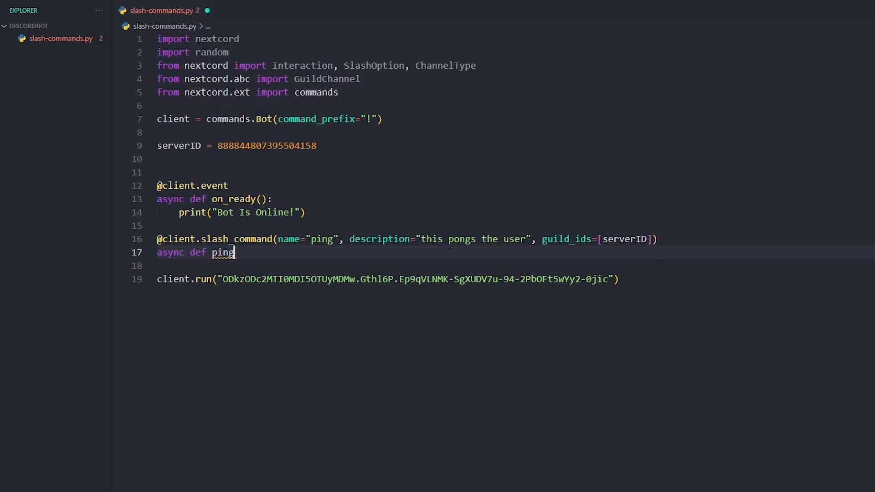
type("(inter)")
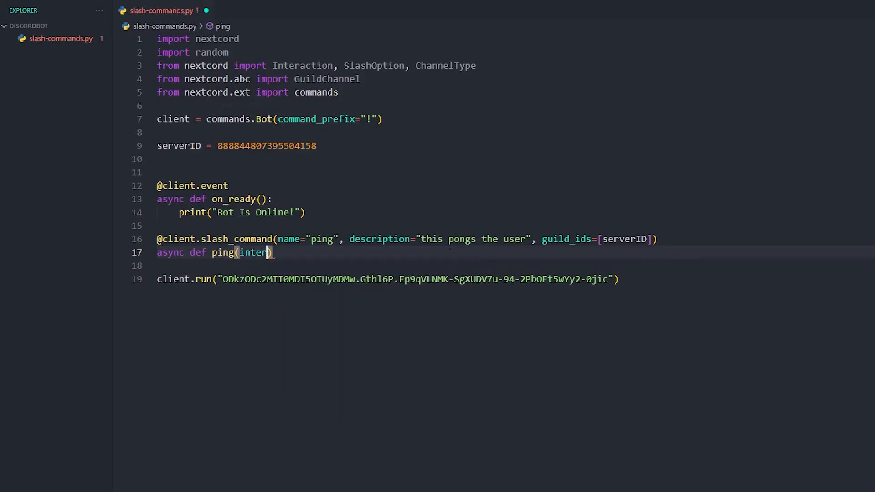
type("action")
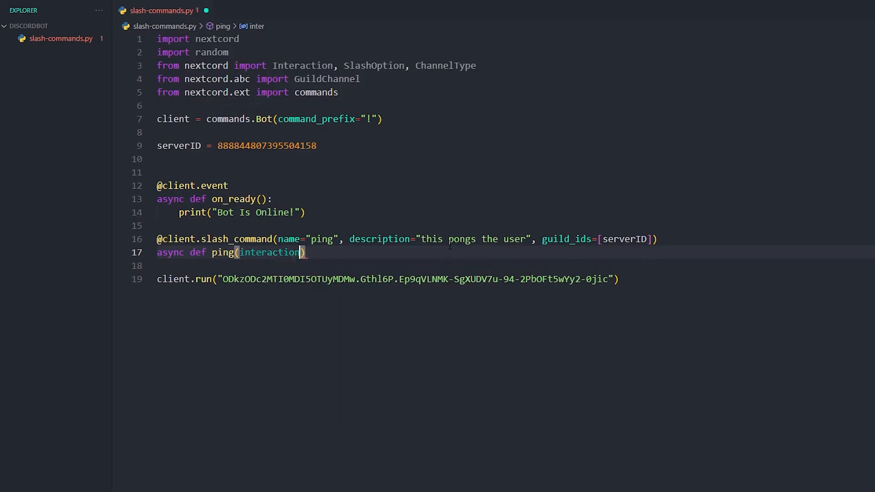
type(": inter")
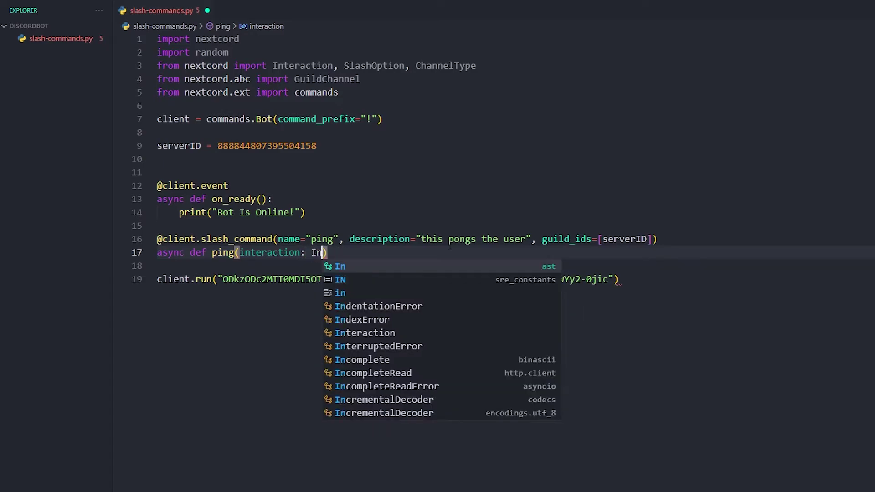
left_click(365, 333)
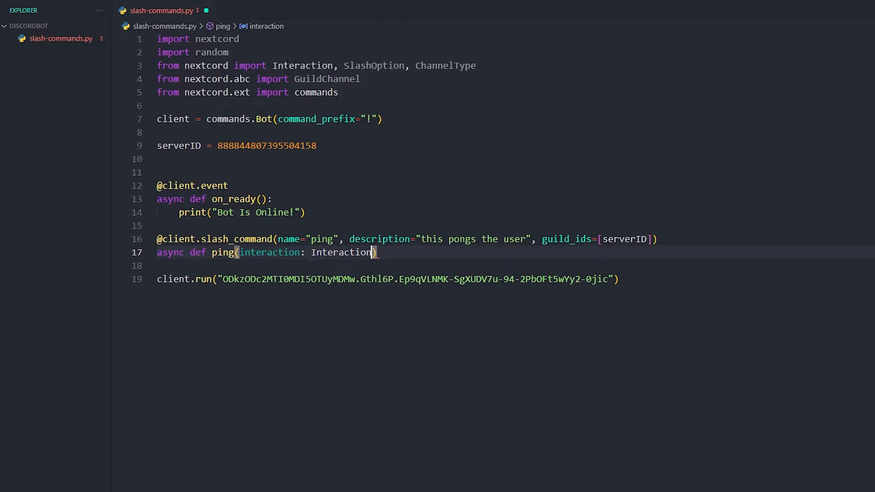
left_click(390, 252)
type("await interaction")
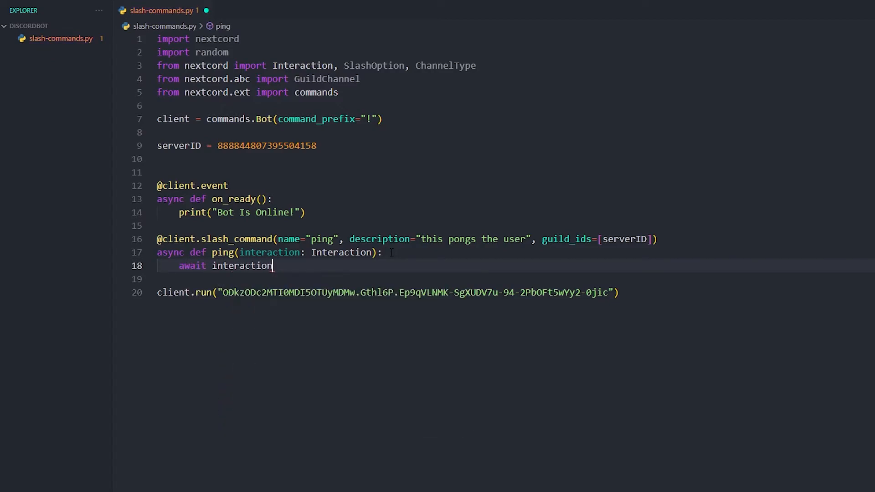
type(".response.se")
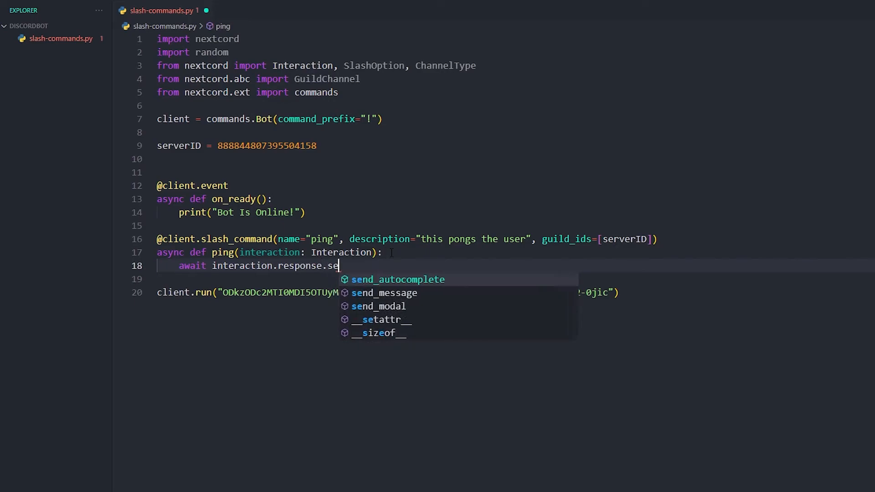
type("nd_message")
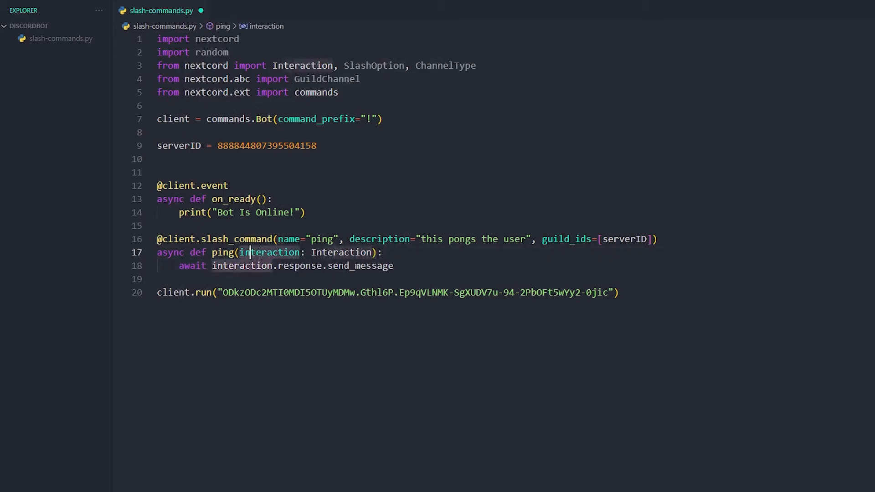
left_click(406, 265)
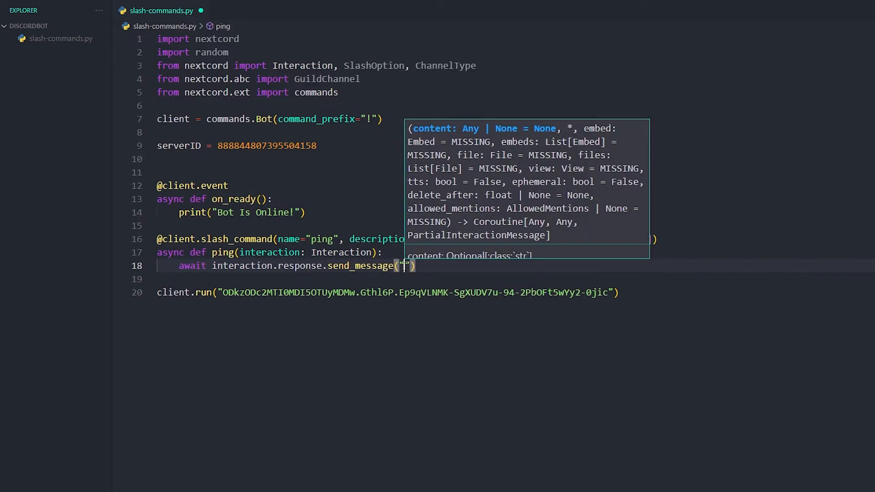
type("Pong")
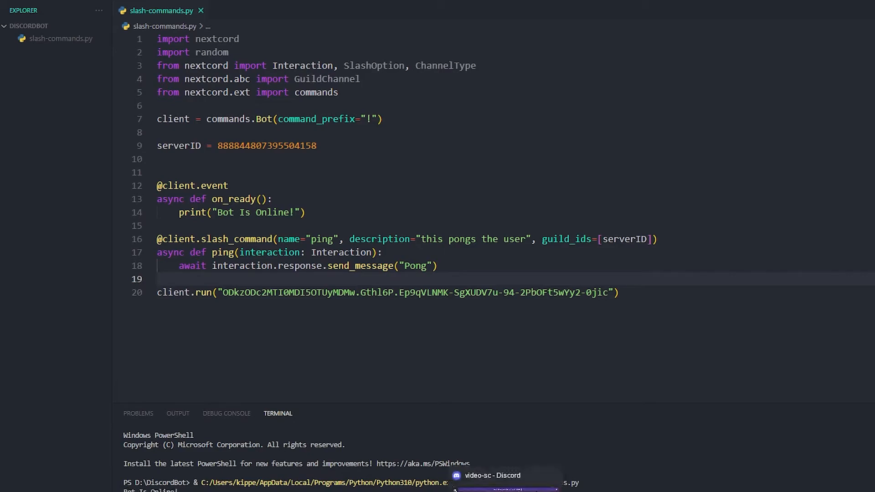
Step: Run the bot until it reports online, then paste the 8-ball responses list above on_ready
left_click(492, 475)
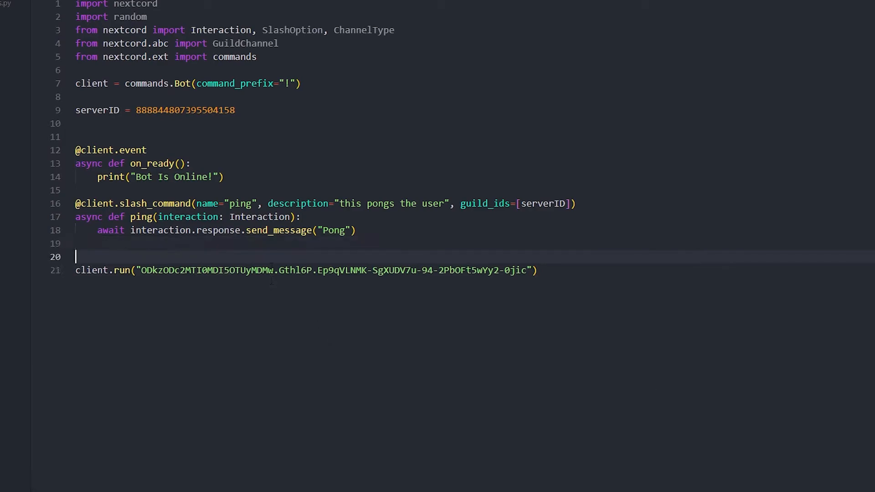
key("Enter")
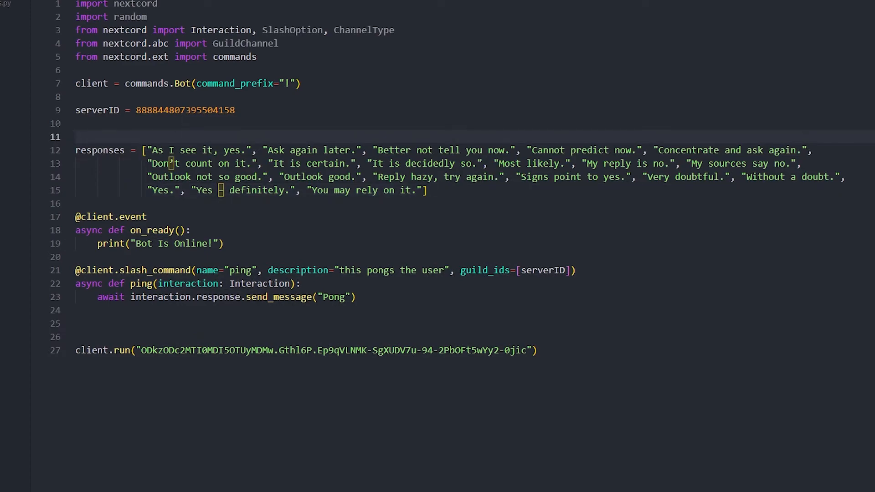
left_click(536, 349)
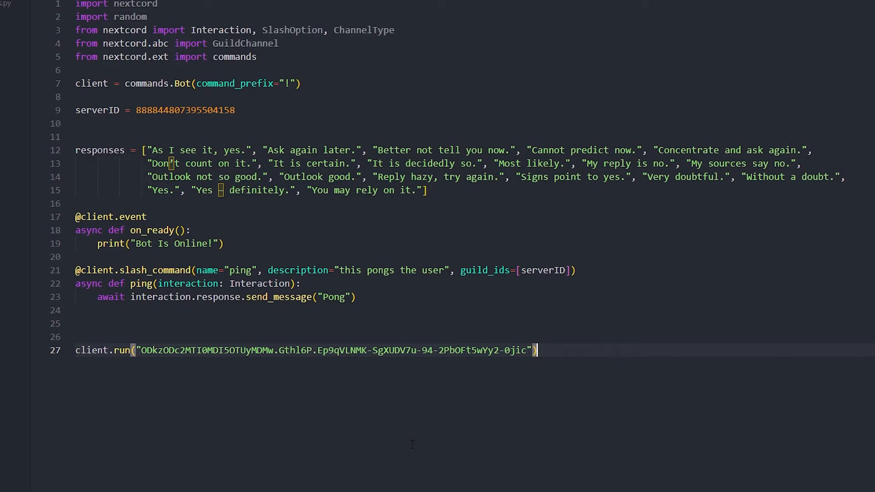
Step: Rename the copied ping block to 8ball/eightball, described as "is a 8 ball"
left_click(355, 296)
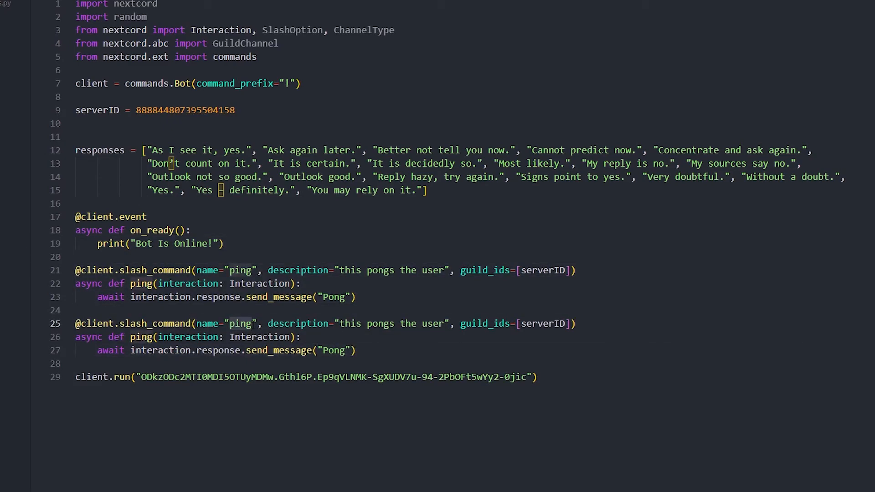
type("8ball")
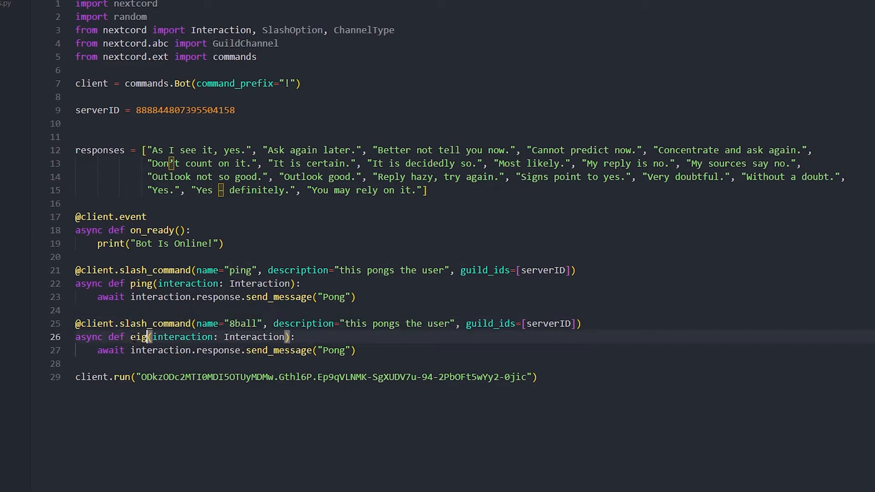
type("htball")
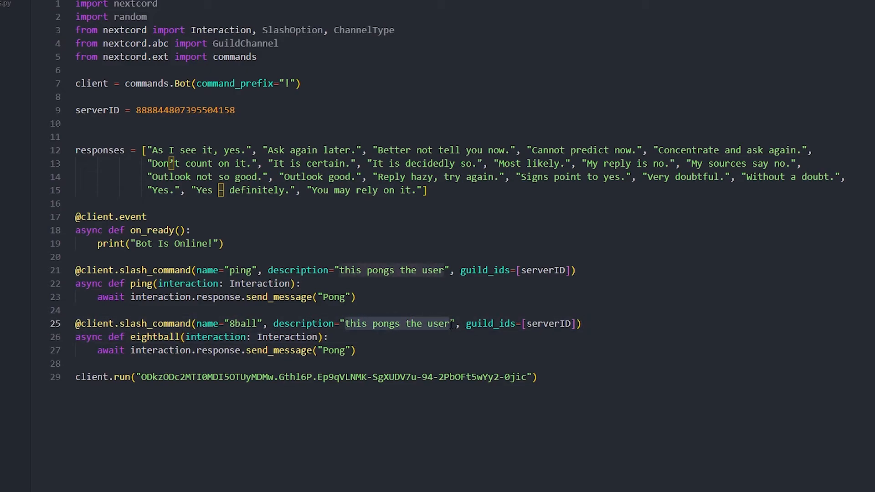
key("Backspace")
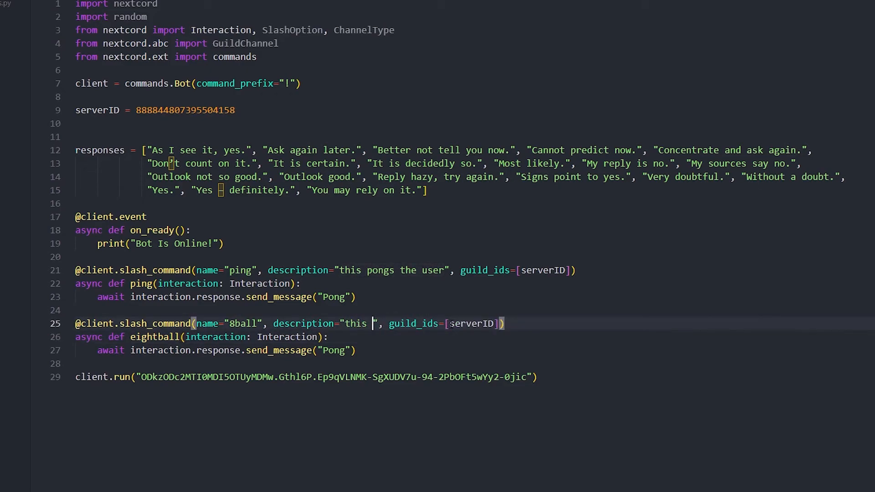
type("is a 8 ball")
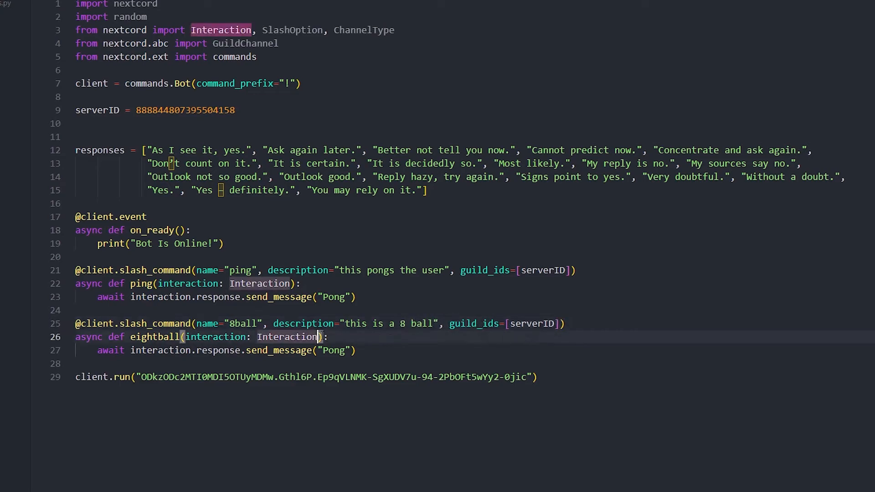
Step: Add a question:str parameter to the eightball handler
type(",")
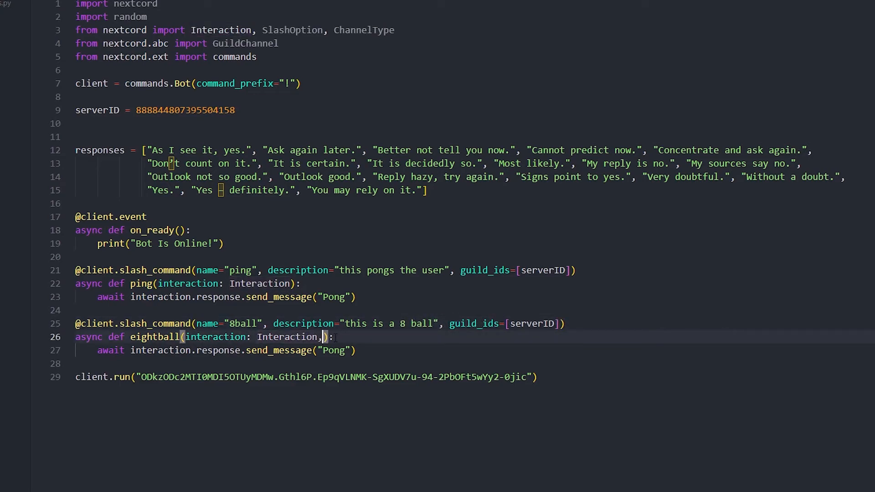
type("qu")
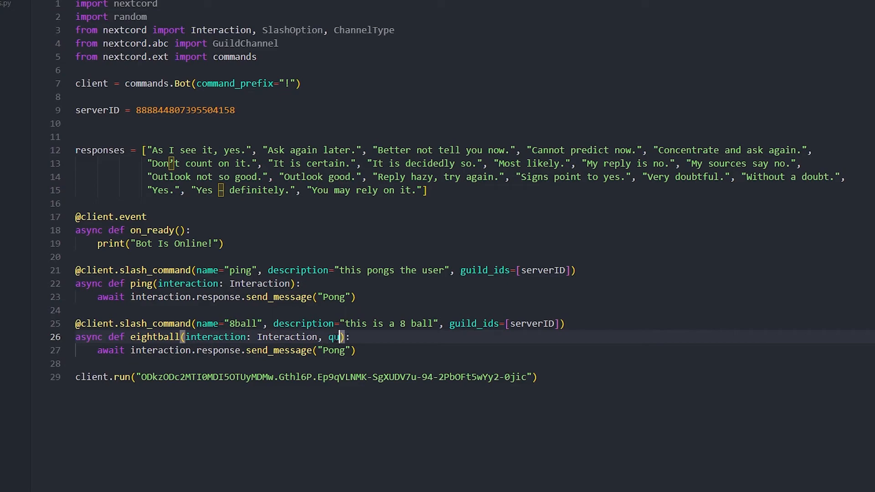
type("estion")
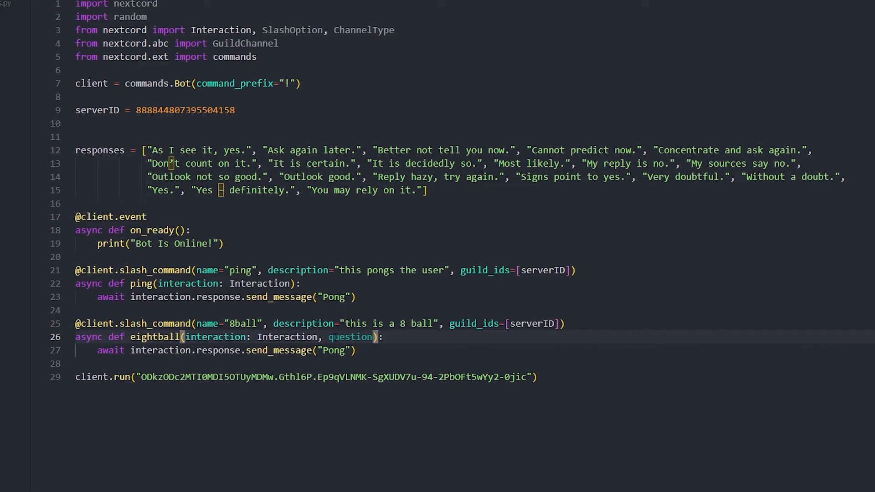
type(":str")
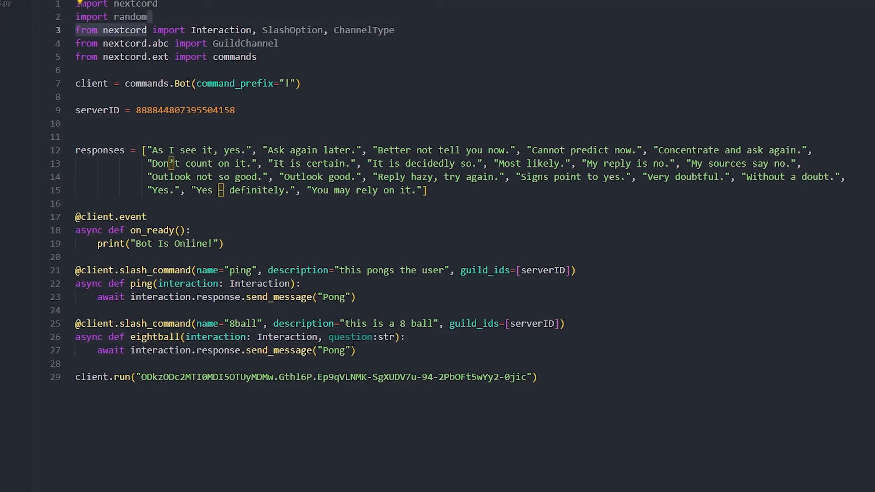
Step: Change the 8ball reply to f"**User** {question}\n**Response** {random.choice(responses)}"
left_click(333, 350)
type("f")
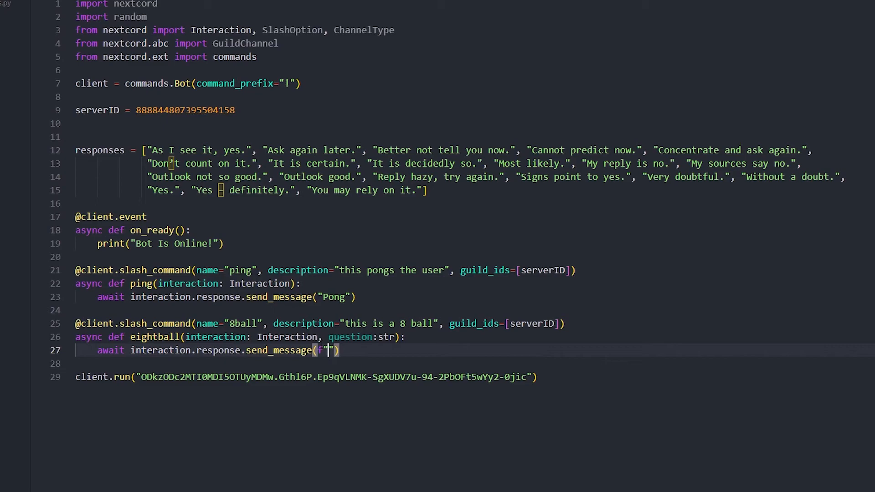
type("**")
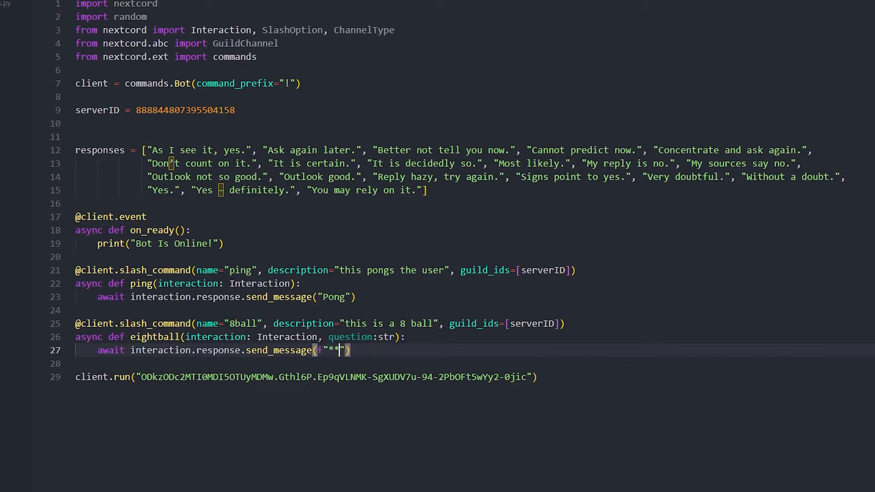
type("User")
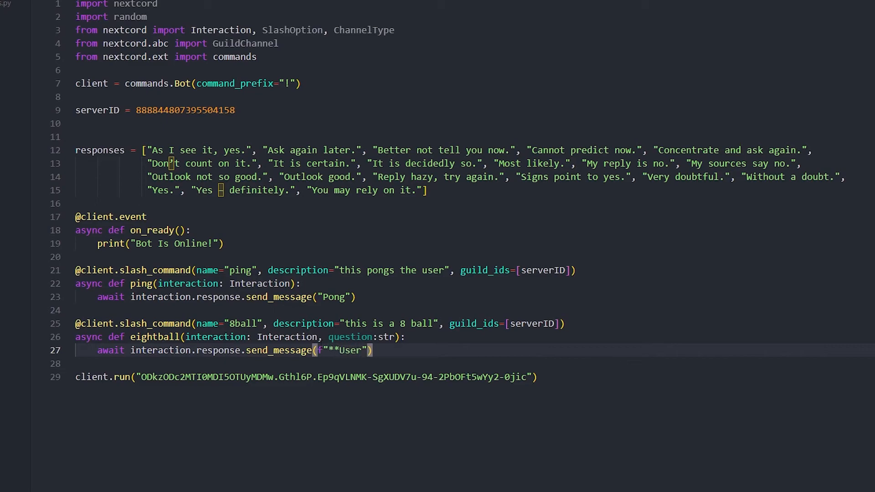
type("**")
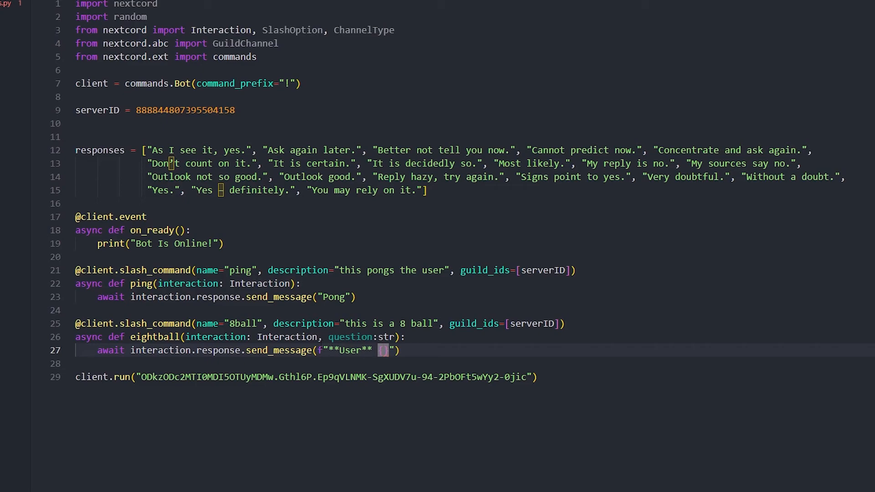
type("question")
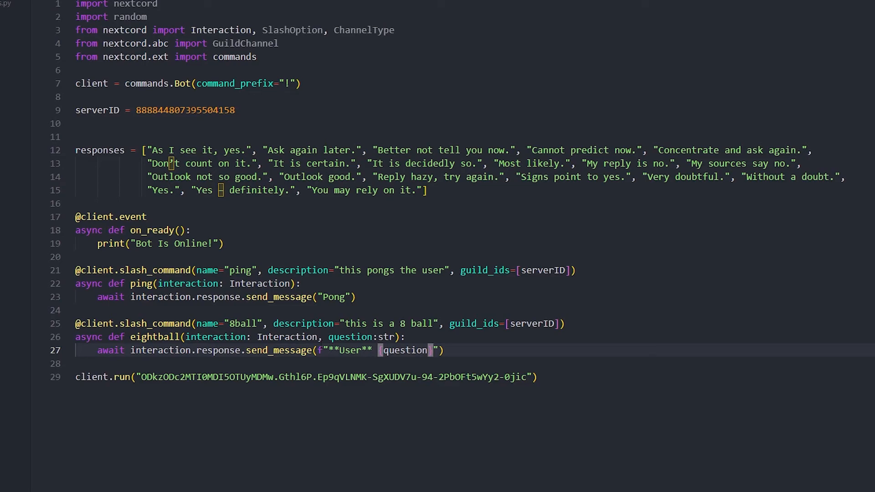
type("}\\n")
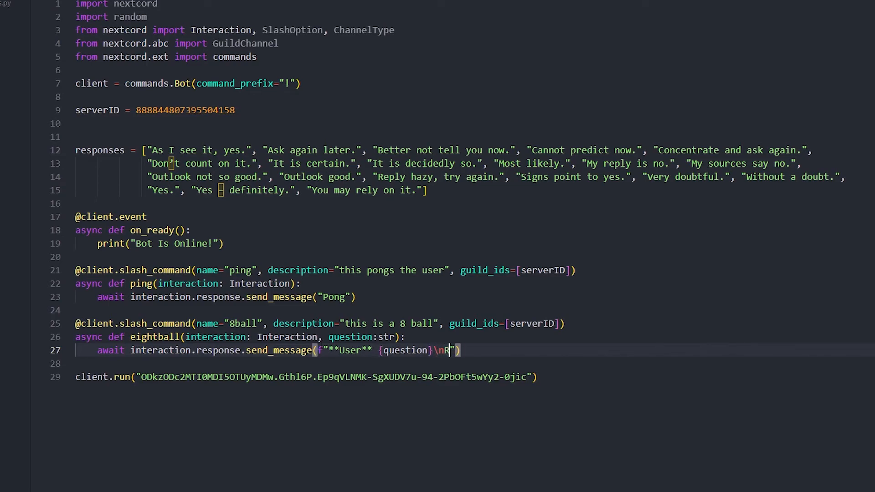
type("Respo")
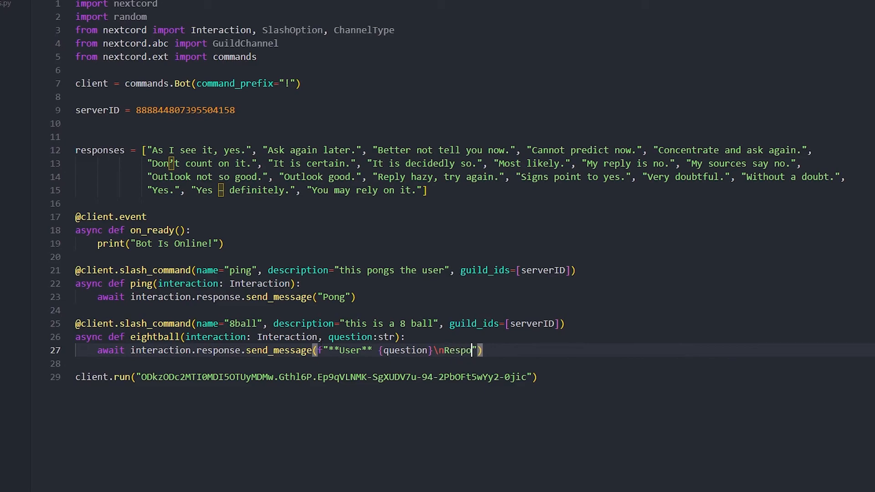
type("nse||")
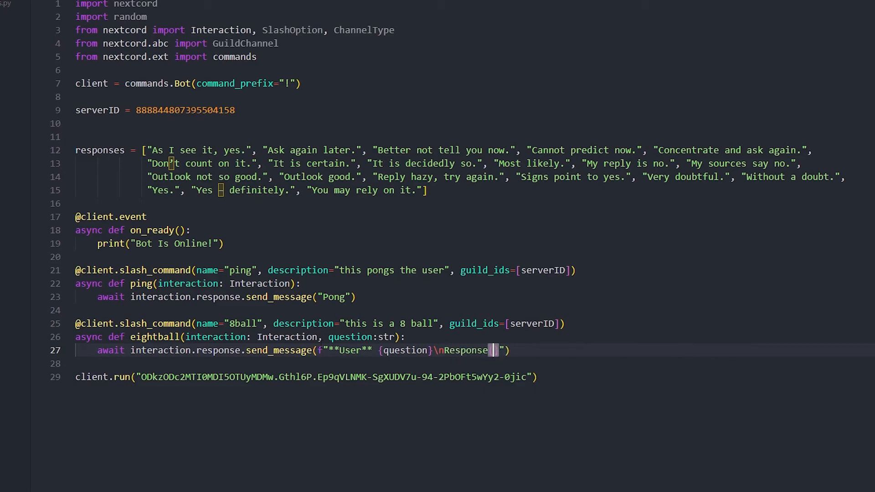
type("random.c")
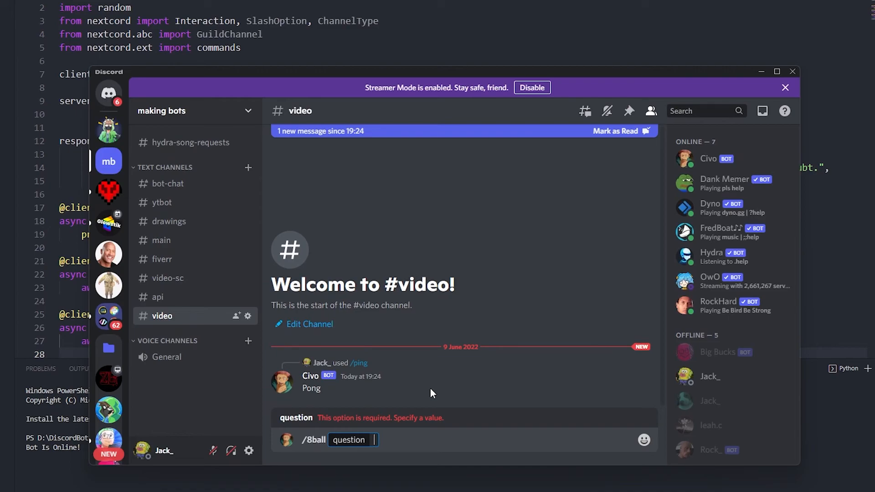
Step: Run /8ball with question "am i cool" several times in #video, getting random answers
type("am i cool")
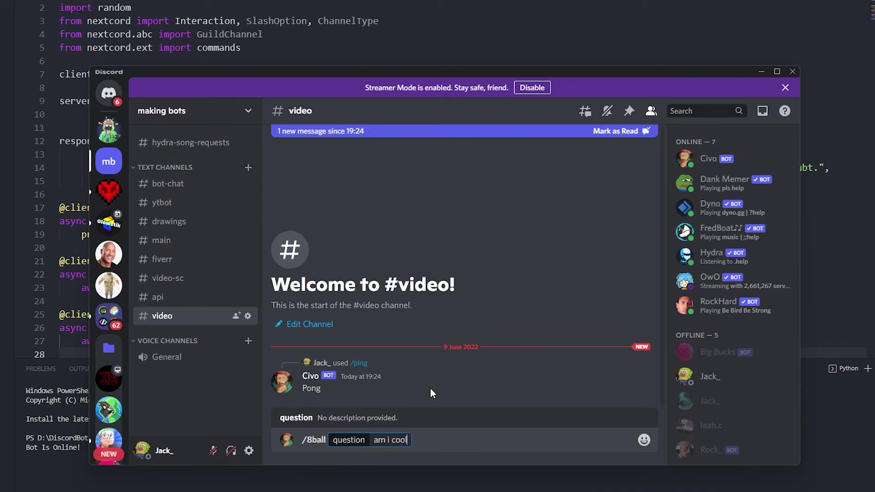
key("Return")
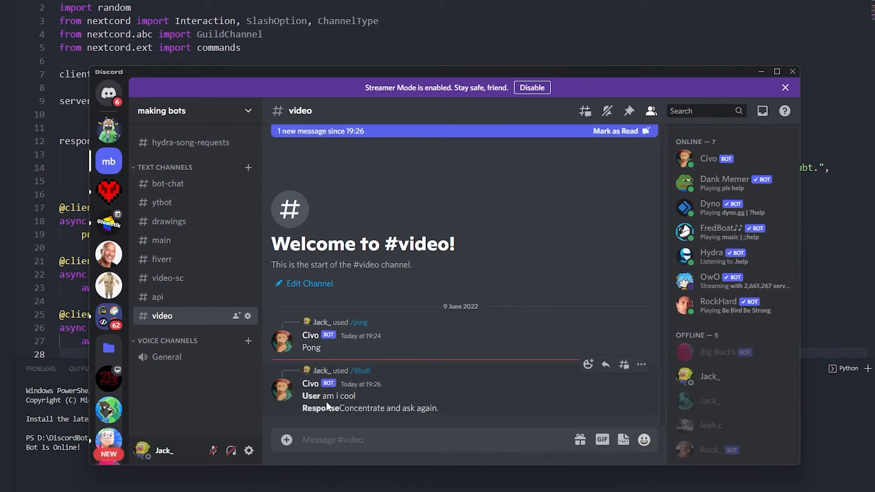
mouse_move(401, 417)
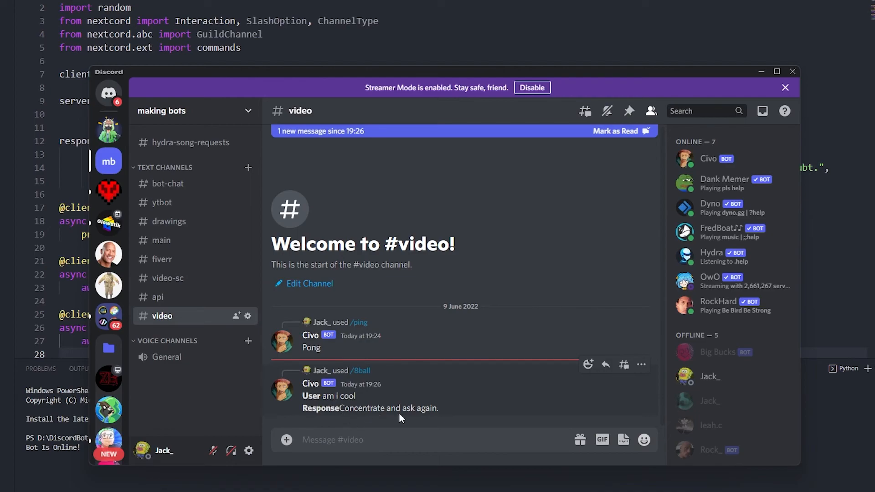
mouse_move(418, 428)
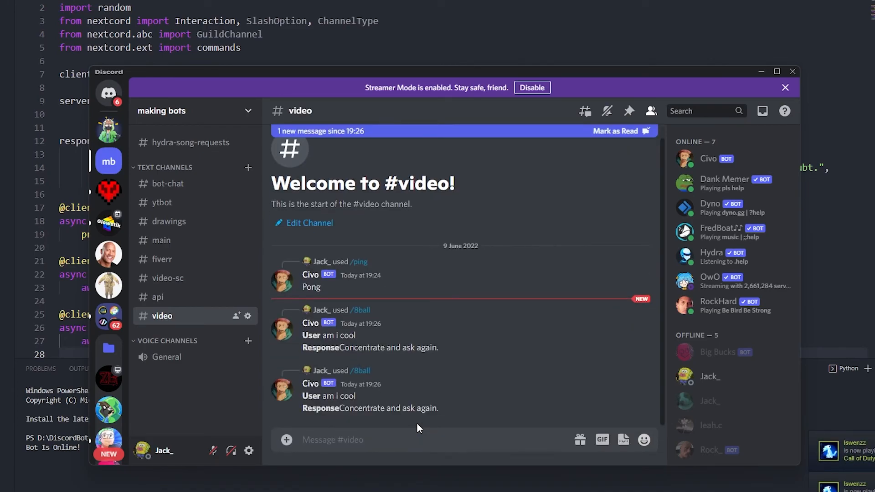
type("/8ball question am")
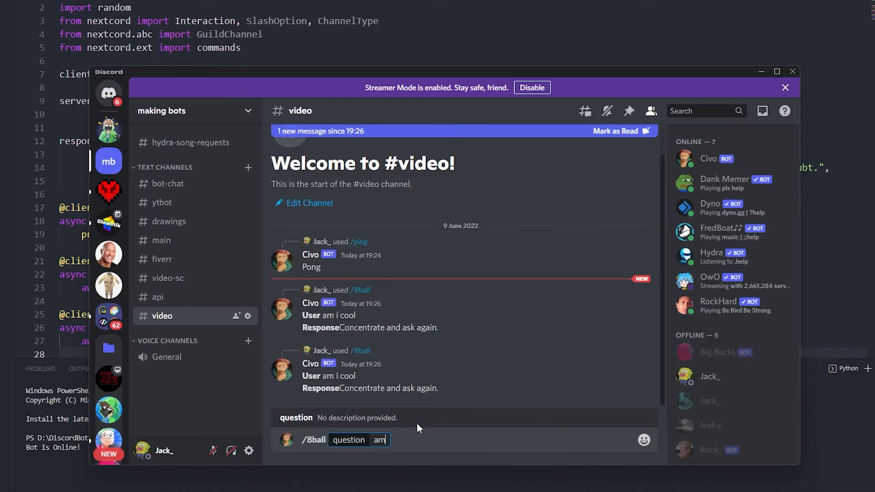
key("Return")
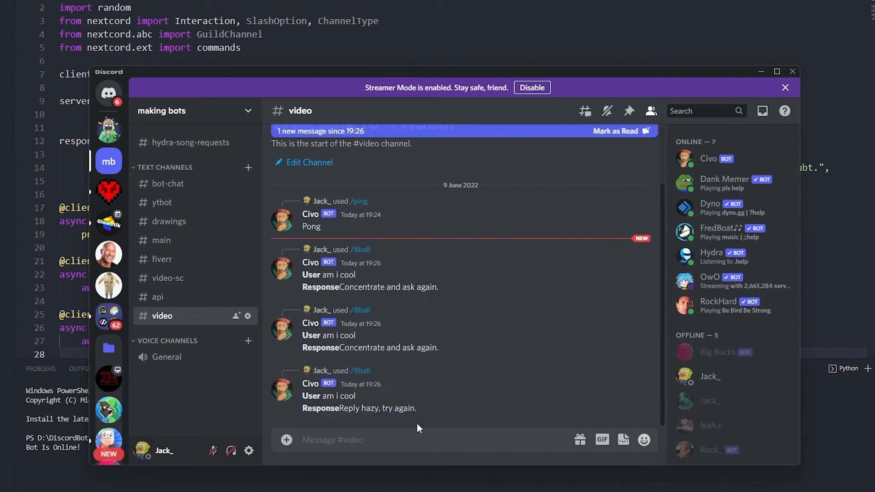
mouse_move(394, 425)
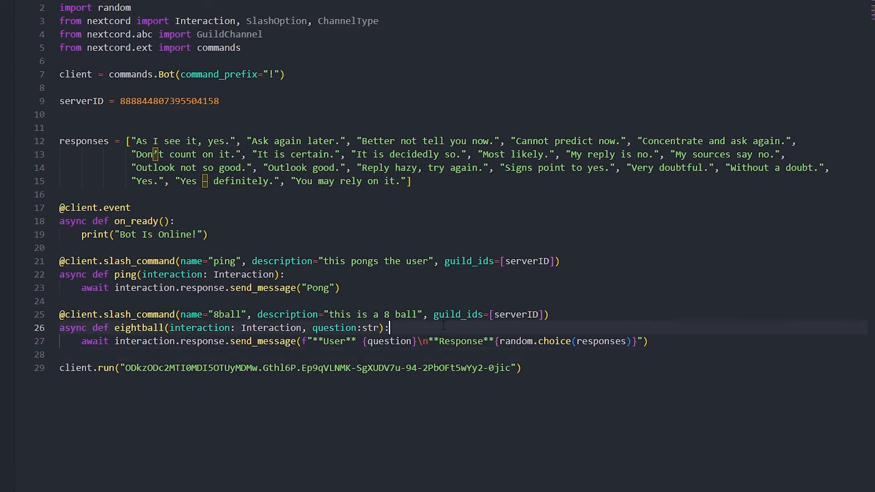
mouse_move(198, 327)
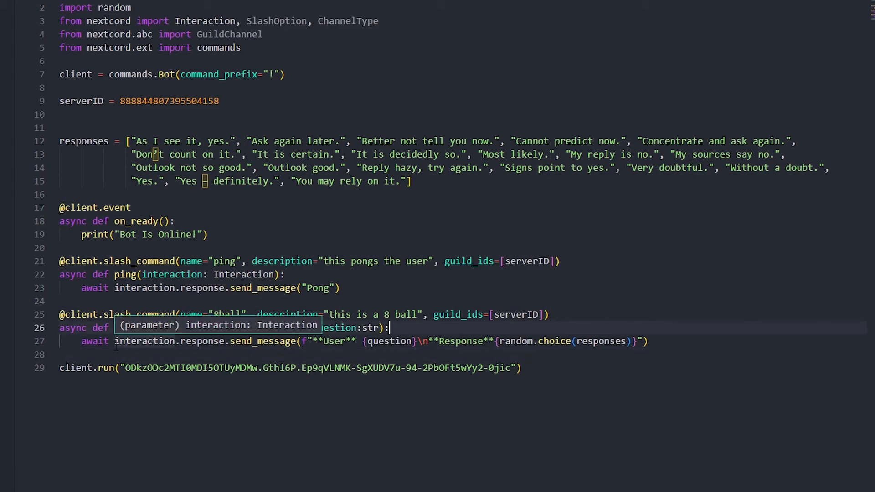